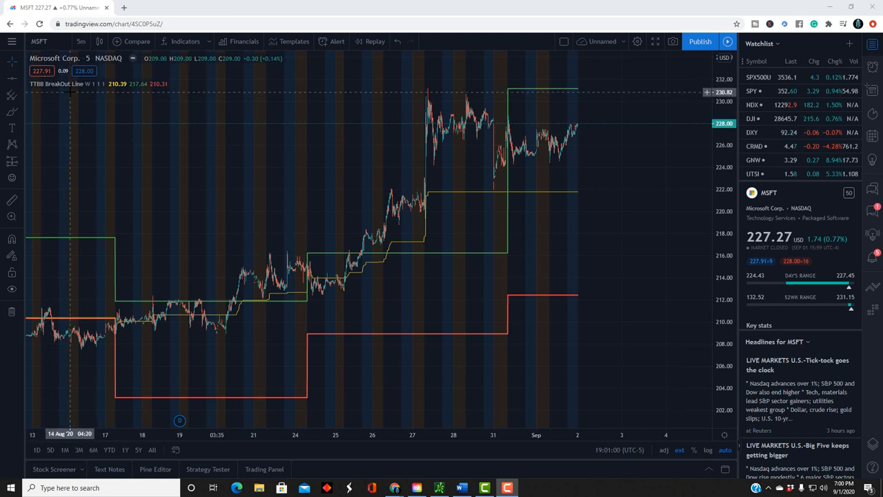
mouse_move(362, 172)
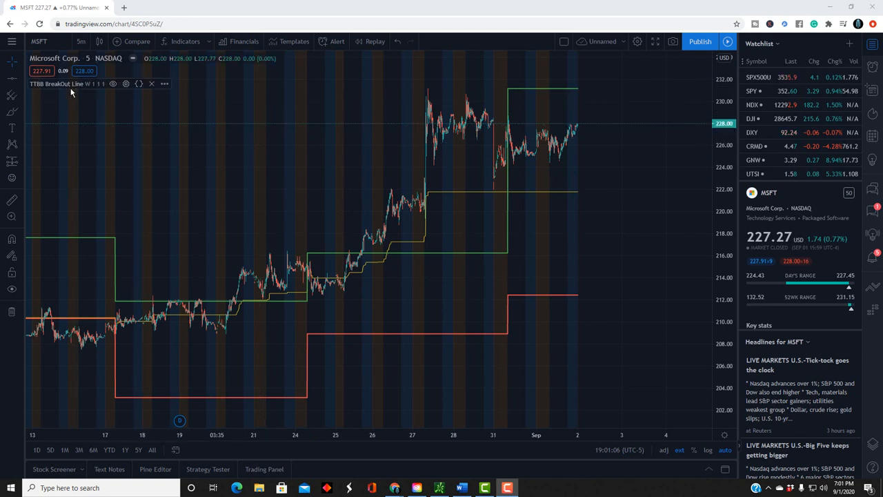
mouse_move(82, 88)
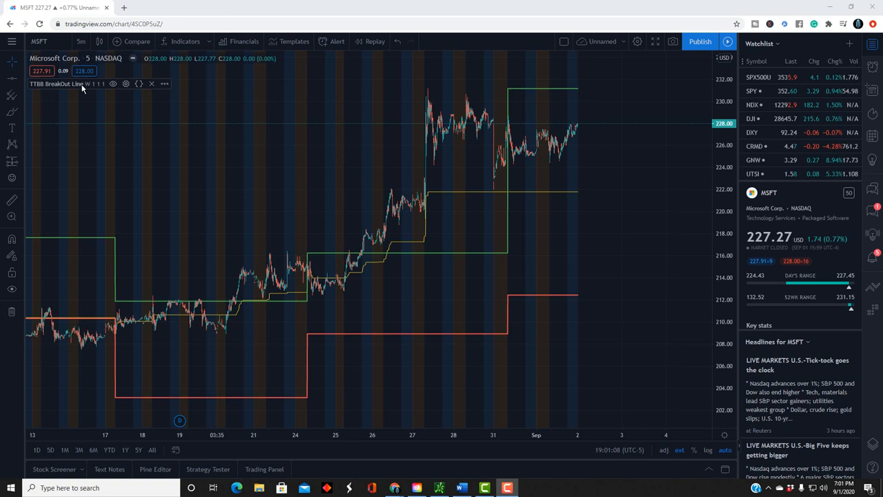
mouse_move(86, 93)
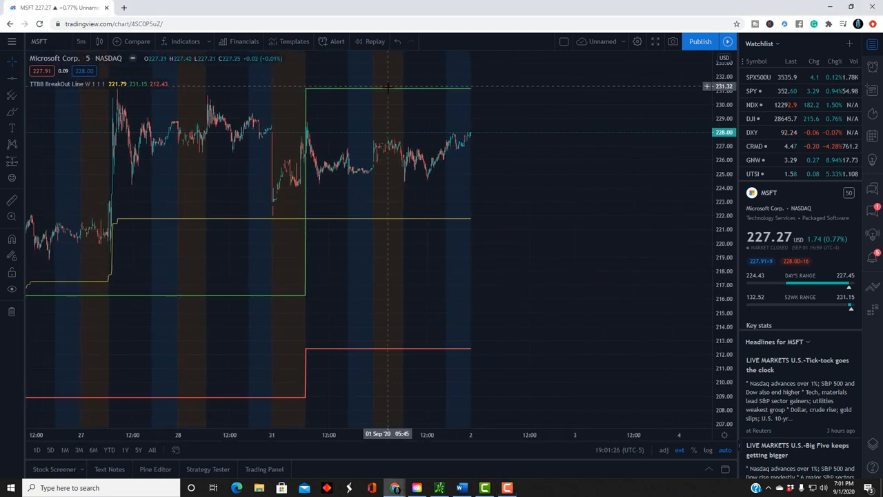
mouse_move(375, 90)
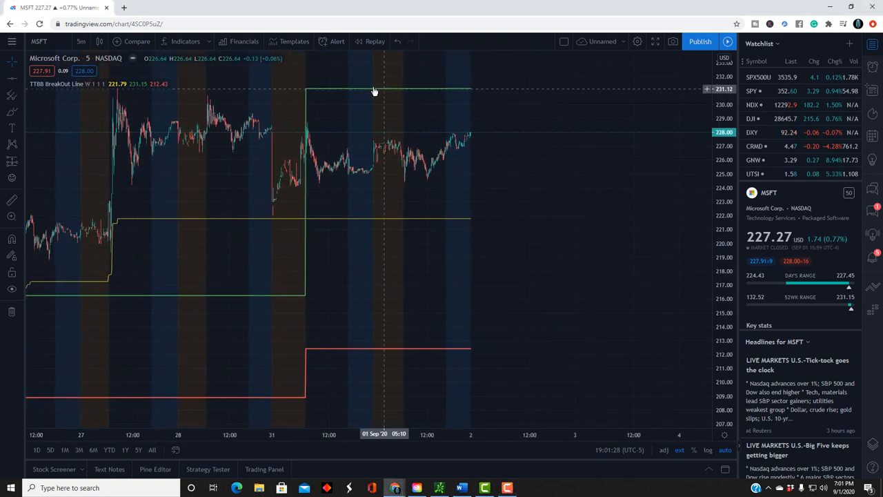
mouse_move(380, 91)
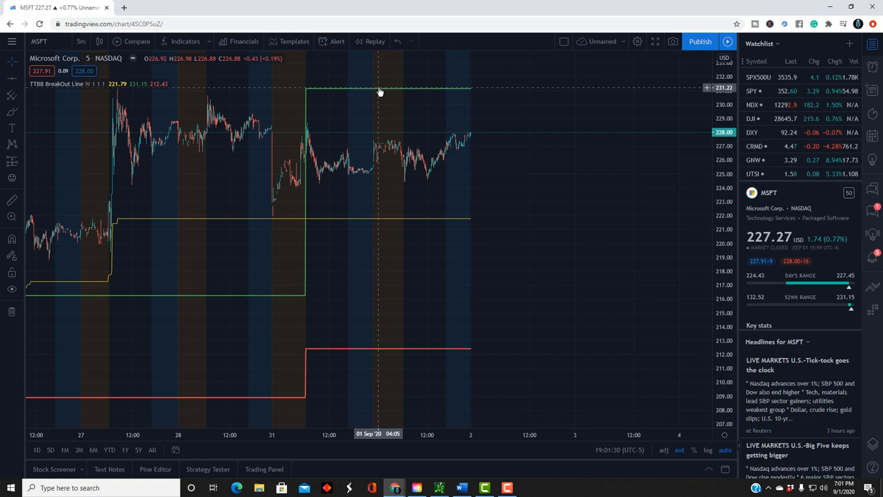
mouse_move(386, 92)
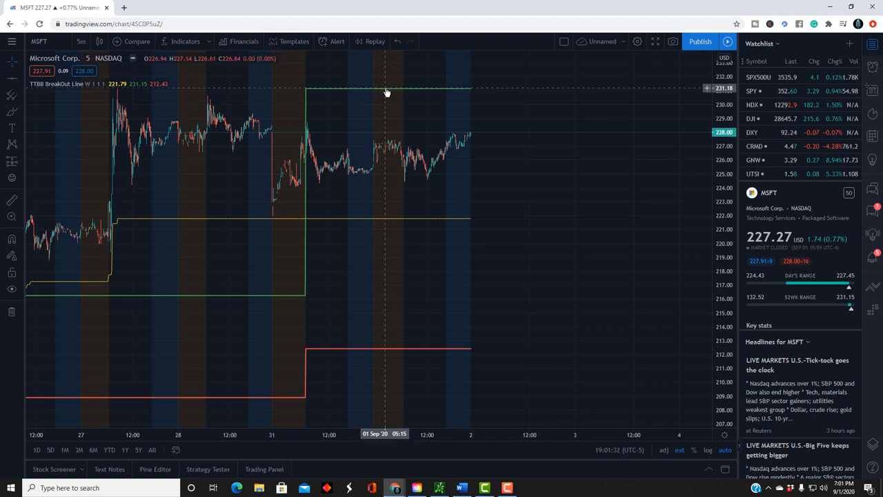
mouse_move(430, 354)
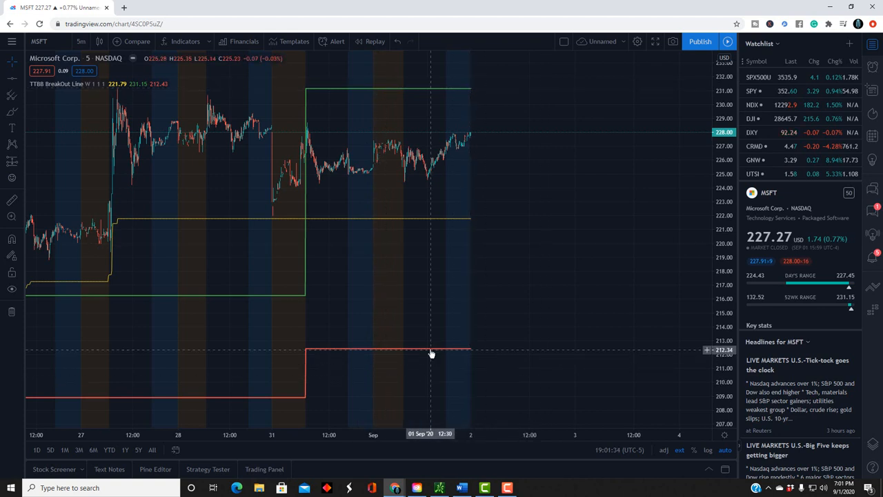
mouse_move(440, 303)
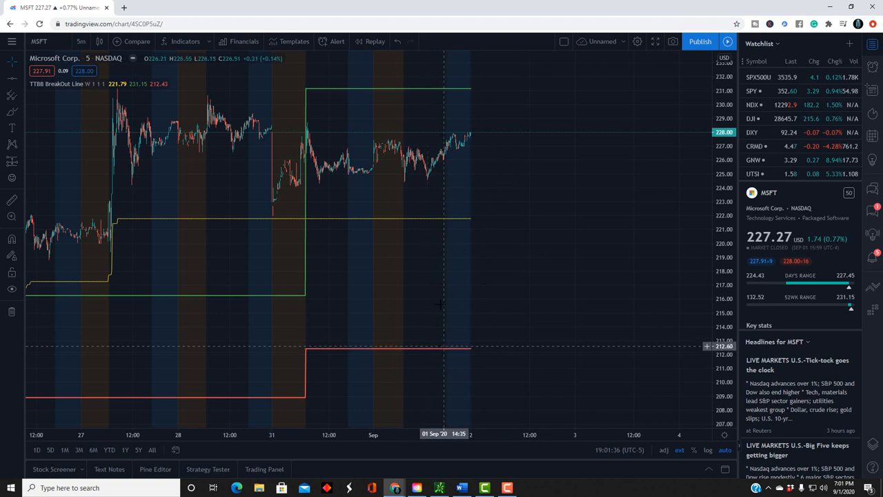
mouse_move(405, 220)
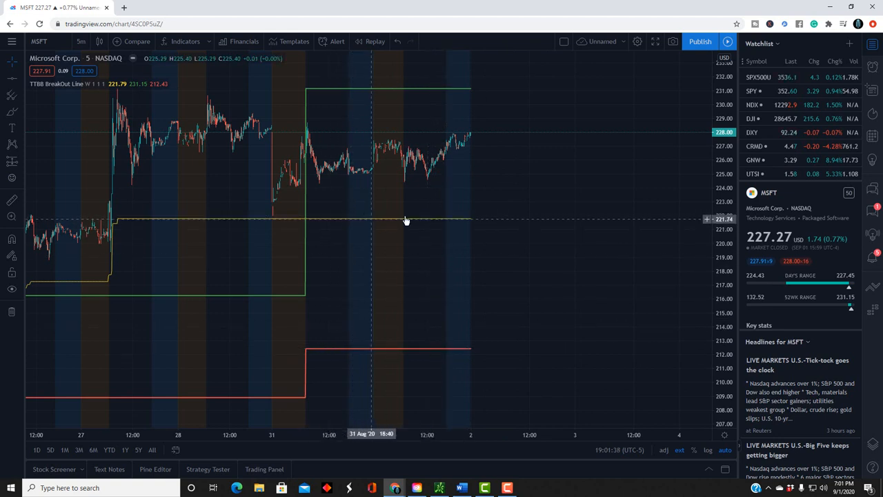
mouse_move(511, 226)
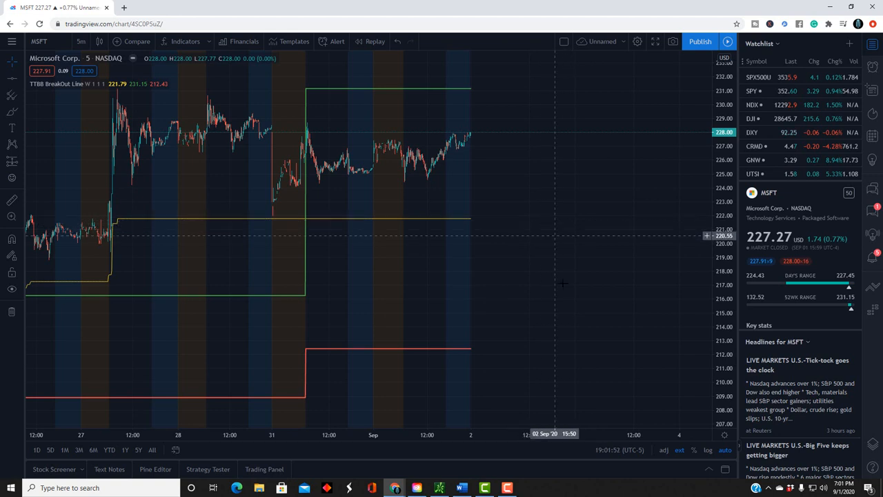
mouse_move(194, 167)
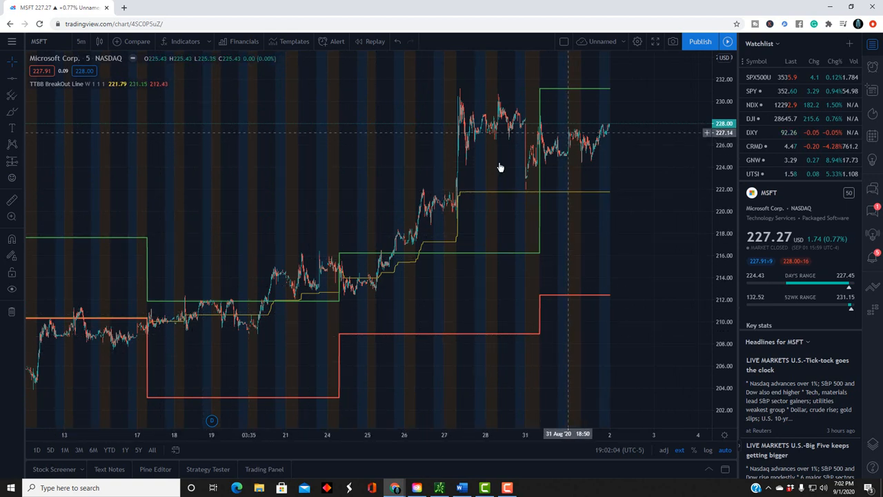
mouse_move(533, 177)
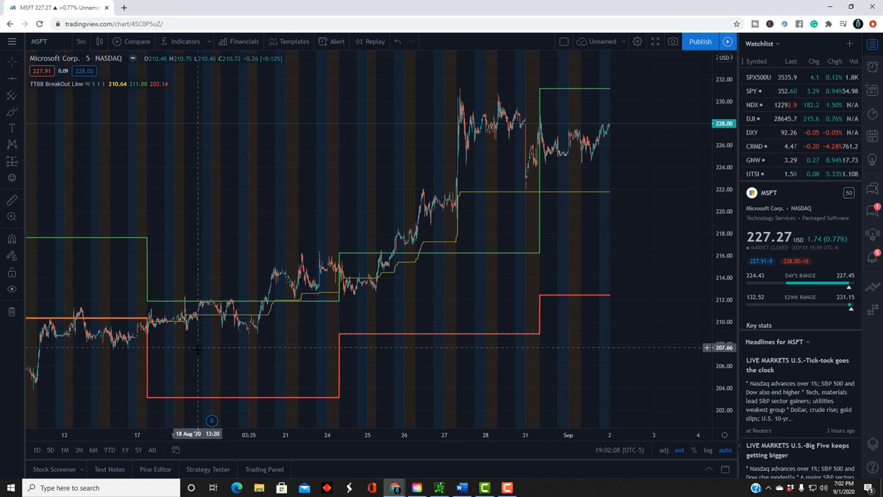
mouse_move(190, 323)
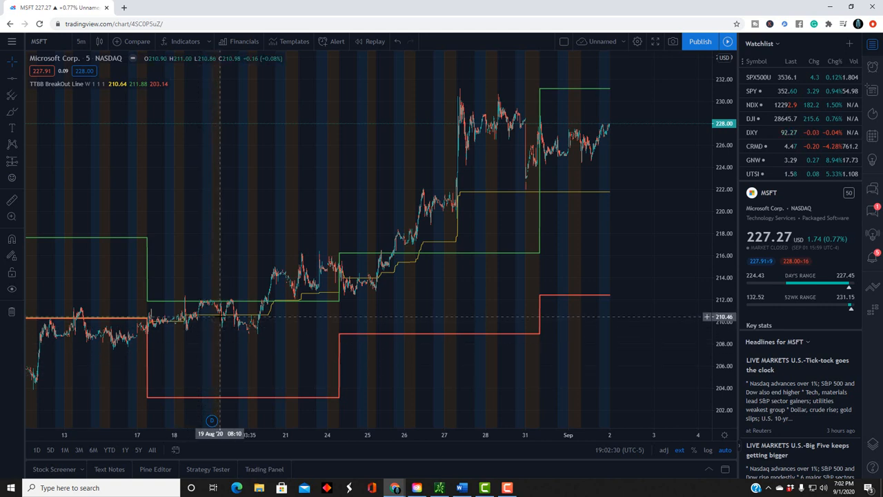
mouse_move(216, 318)
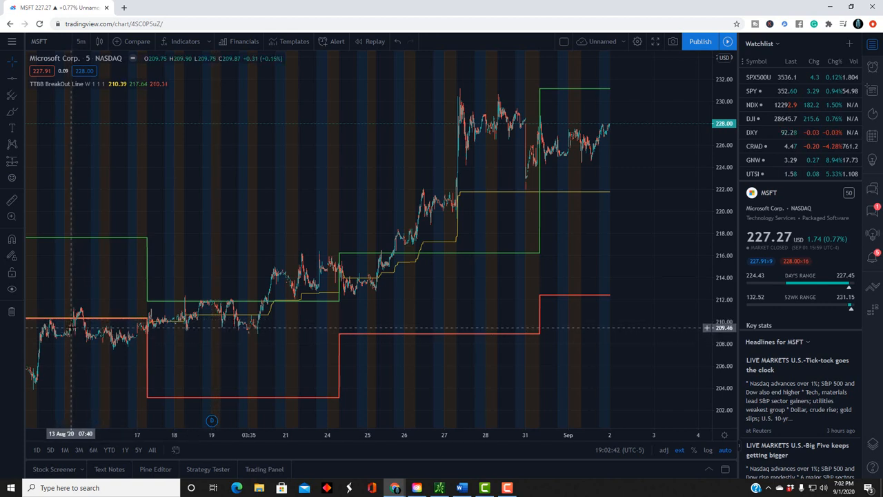
mouse_move(77, 320)
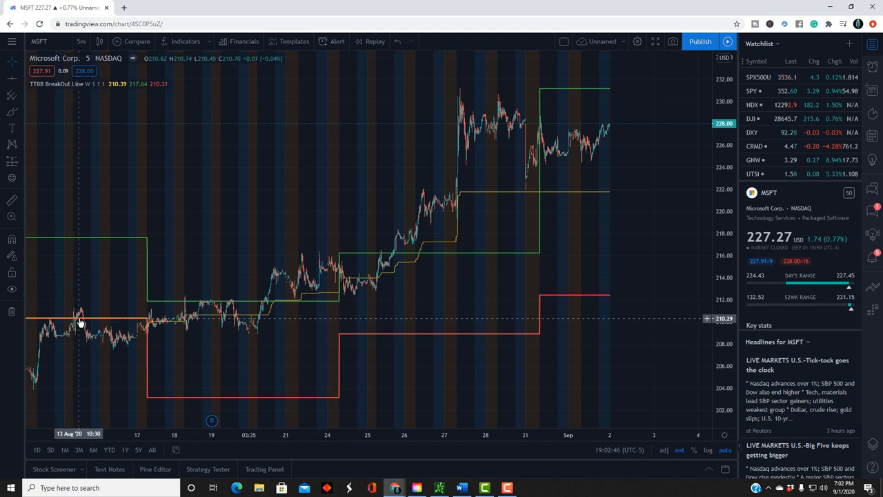
mouse_move(77, 329)
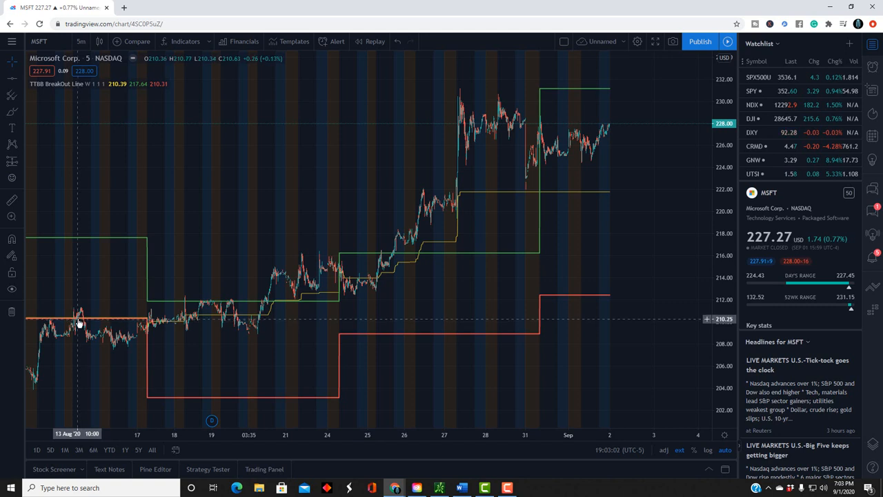
mouse_move(80, 312)
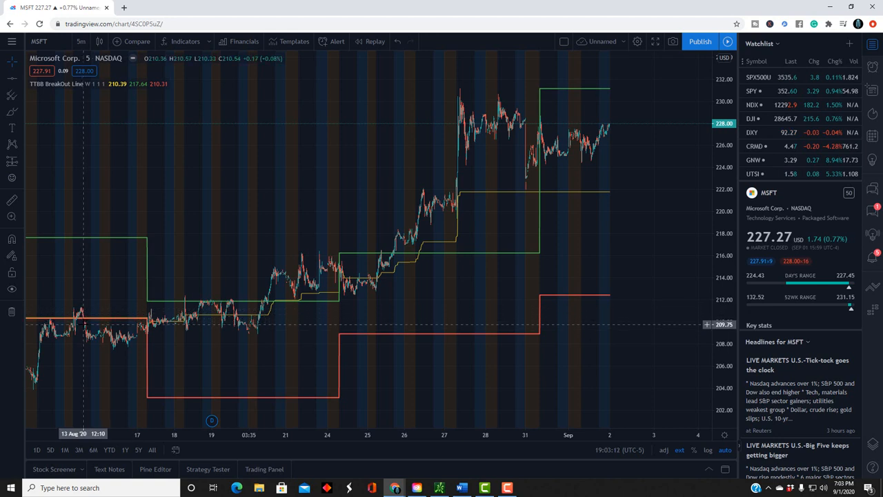
mouse_move(84, 326)
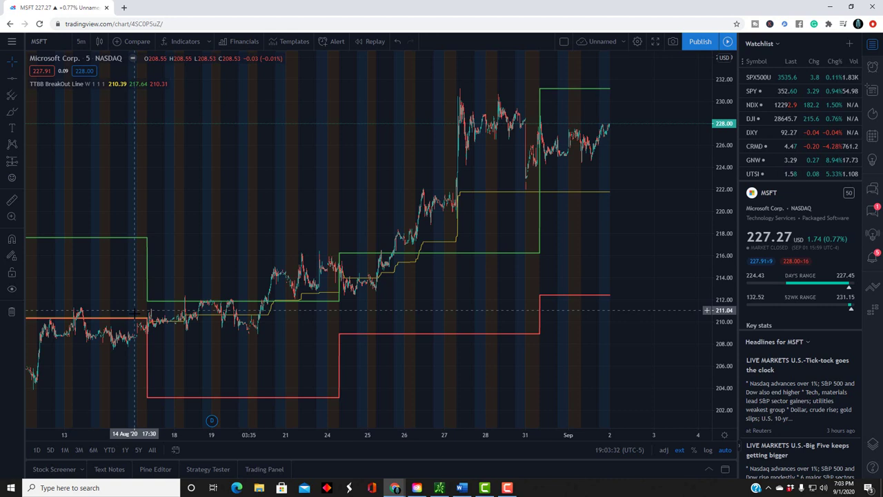
mouse_move(138, 346)
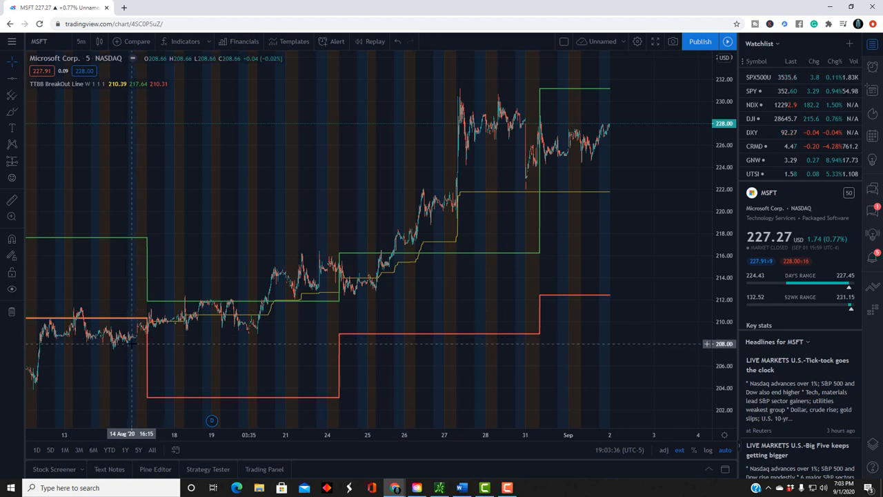
mouse_move(141, 330)
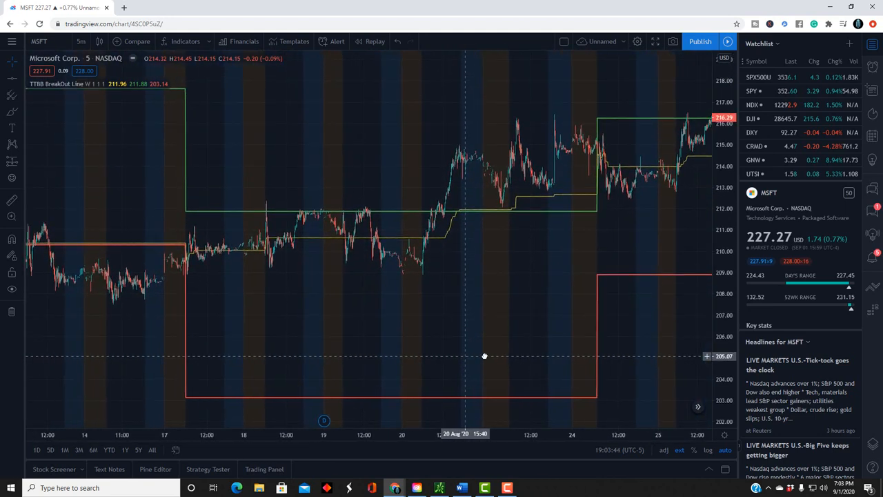
Drag the MSFT chart to center August 13–20, where price crosses the yellow line on August 17.
drag(484, 356, 377, 355)
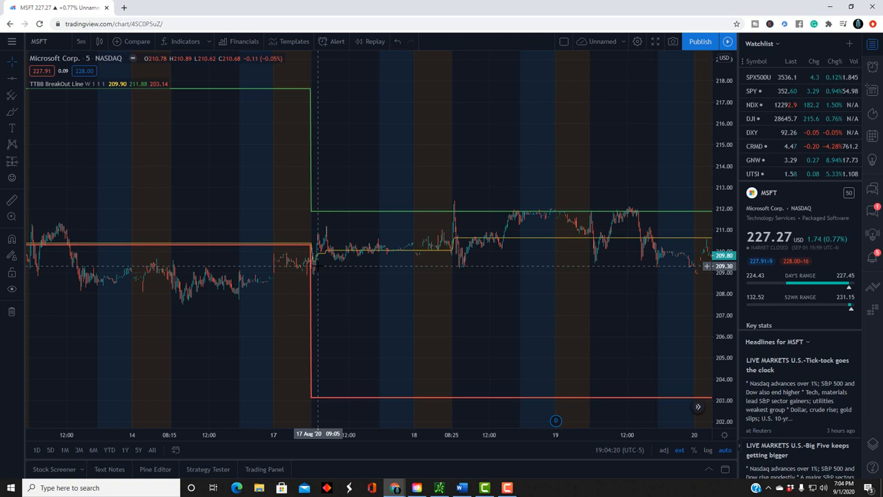
mouse_move(318, 258)
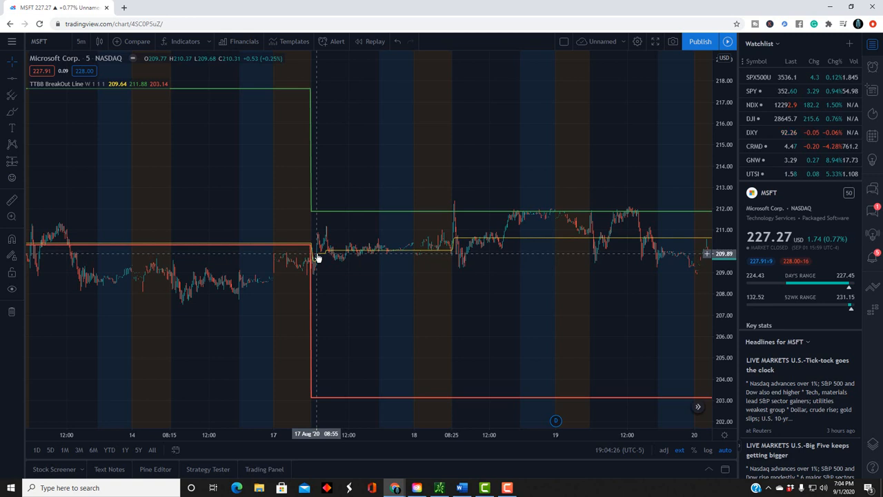
mouse_move(315, 246)
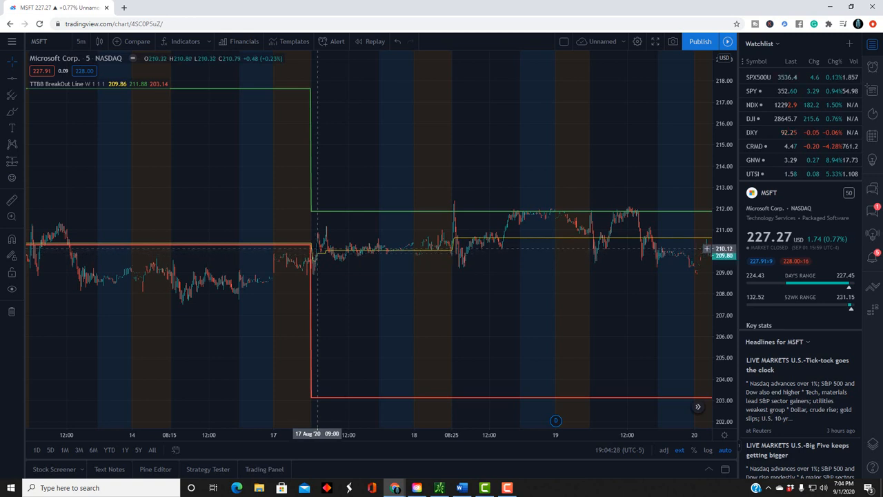
mouse_move(326, 231)
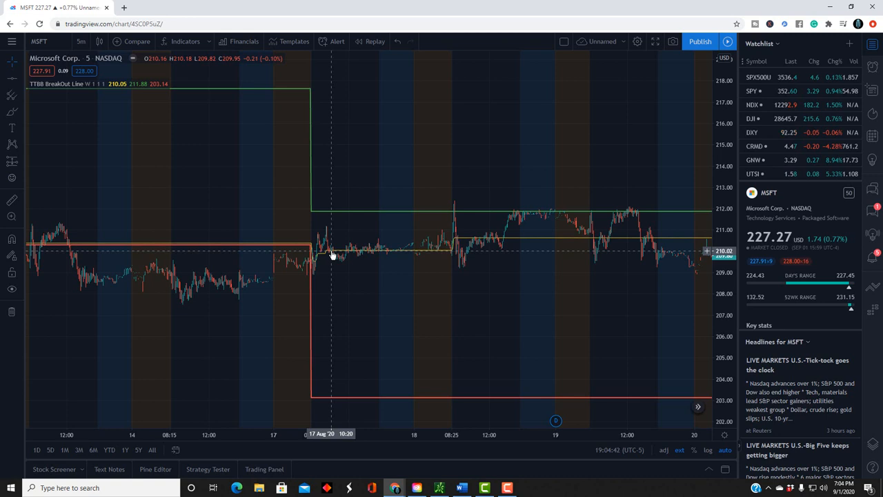
mouse_move(332, 257)
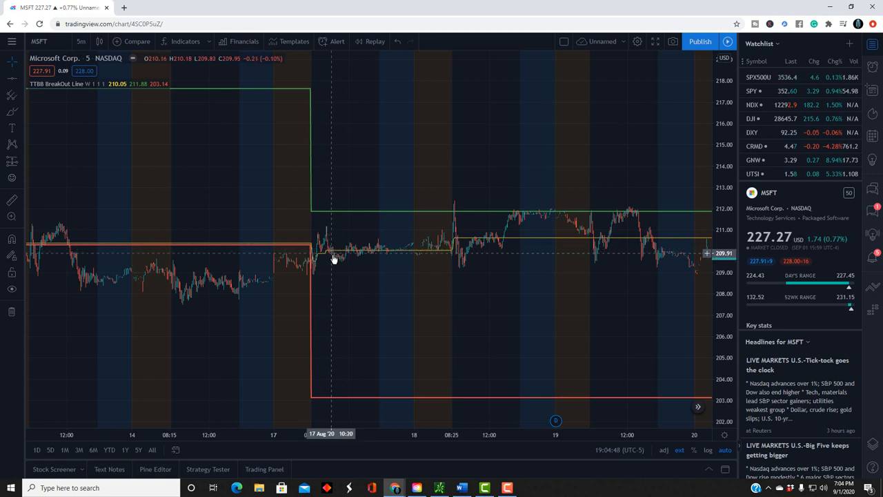
mouse_move(336, 263)
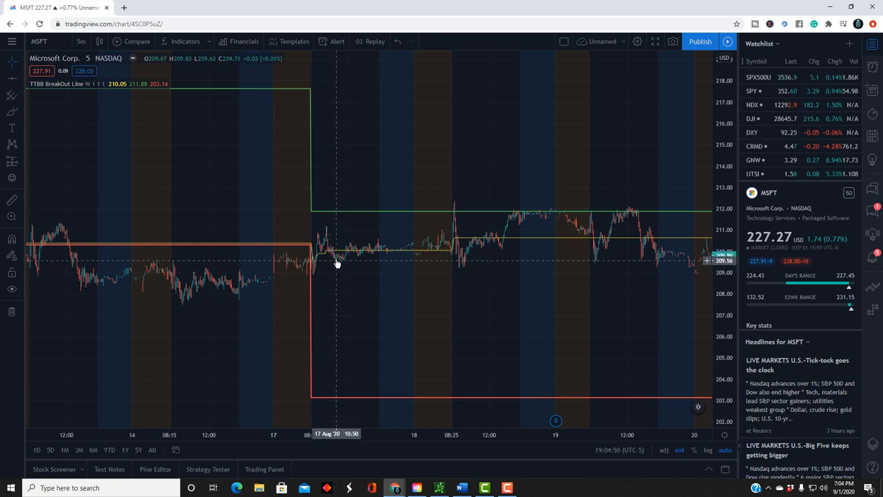
mouse_move(332, 255)
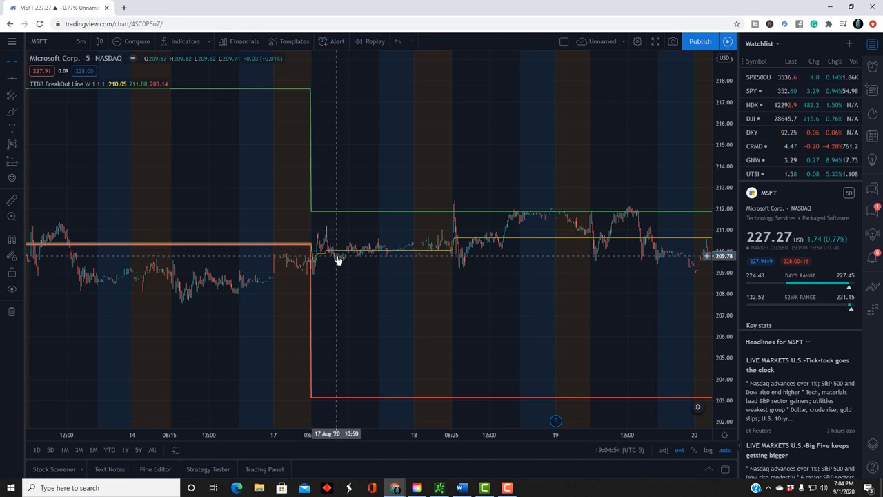
mouse_move(345, 259)
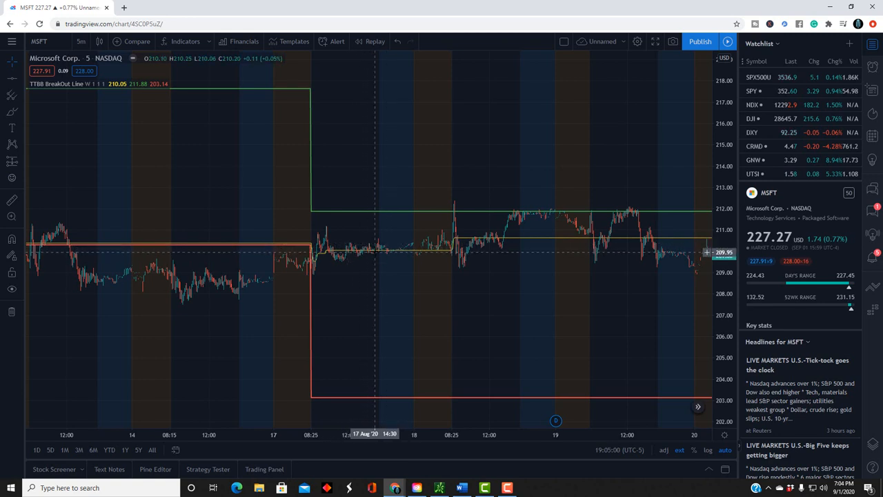
mouse_move(559, 323)
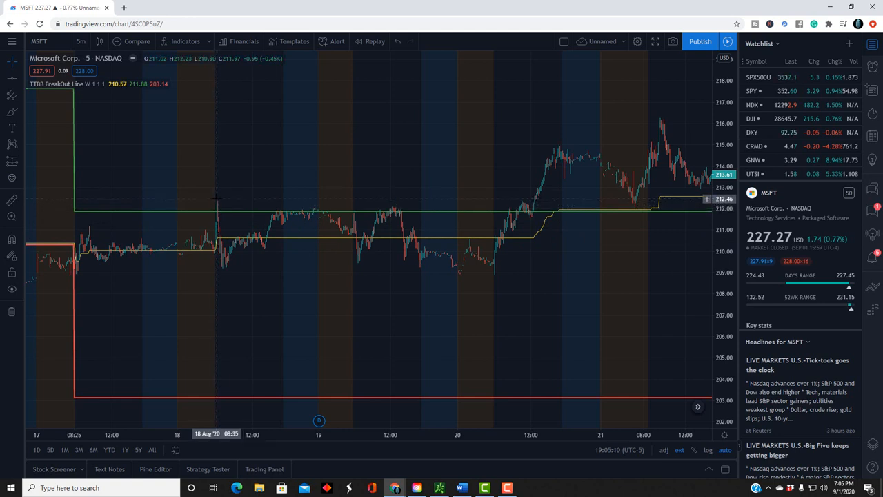
mouse_move(226, 265)
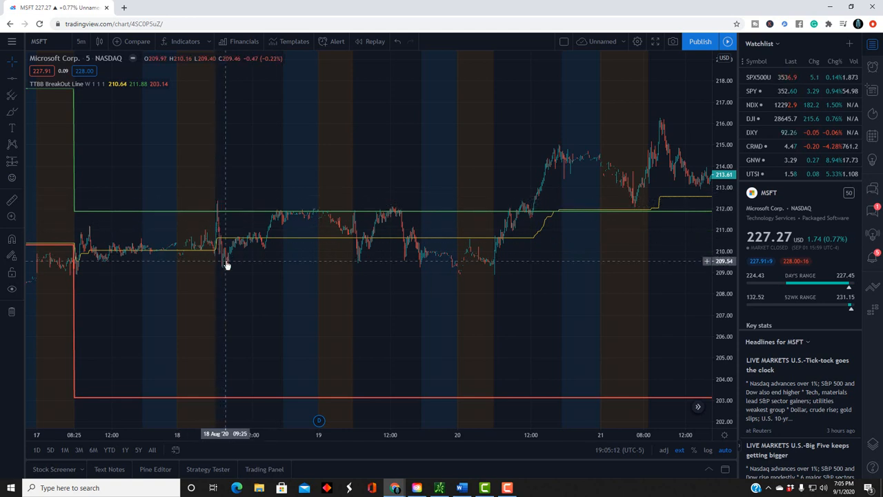
mouse_move(221, 241)
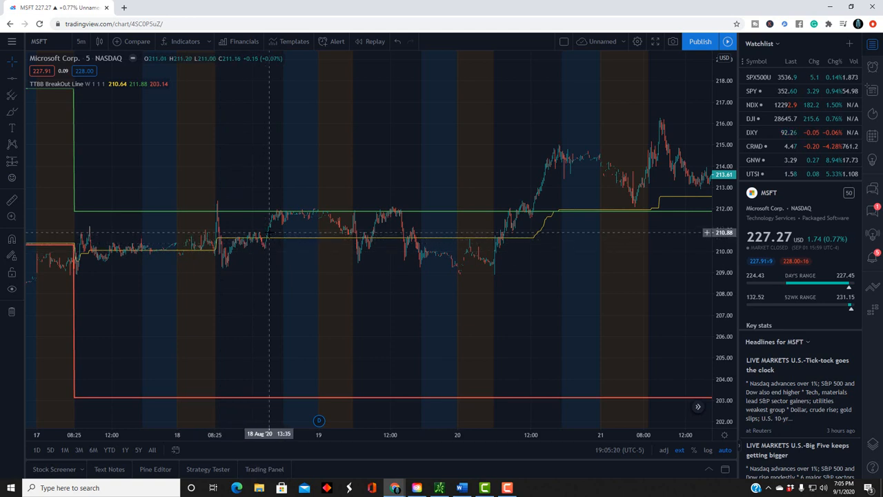
mouse_move(268, 242)
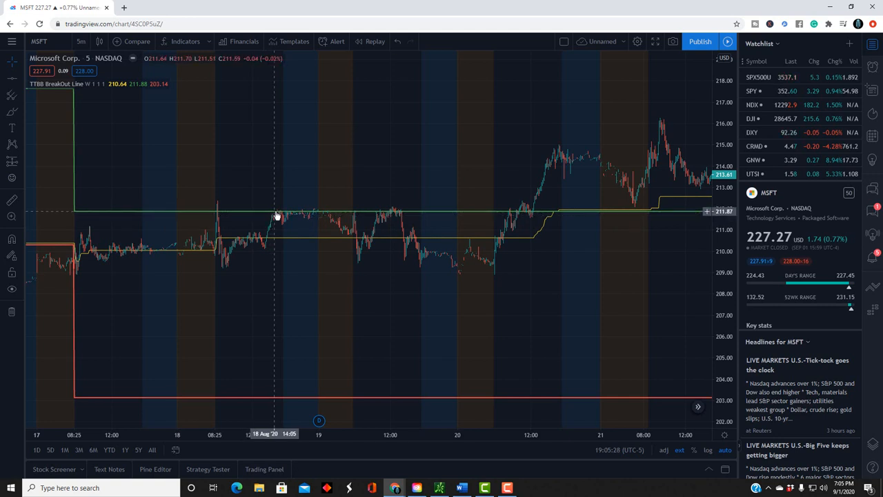
mouse_move(354, 230)
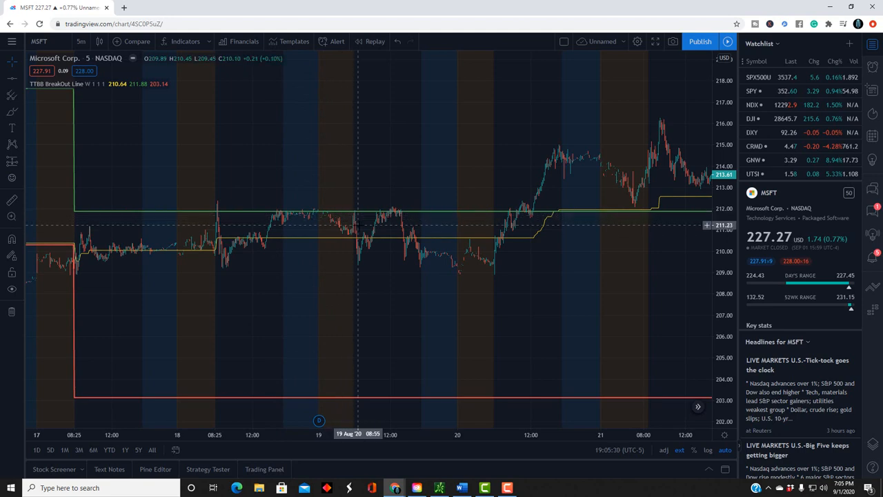
mouse_move(533, 284)
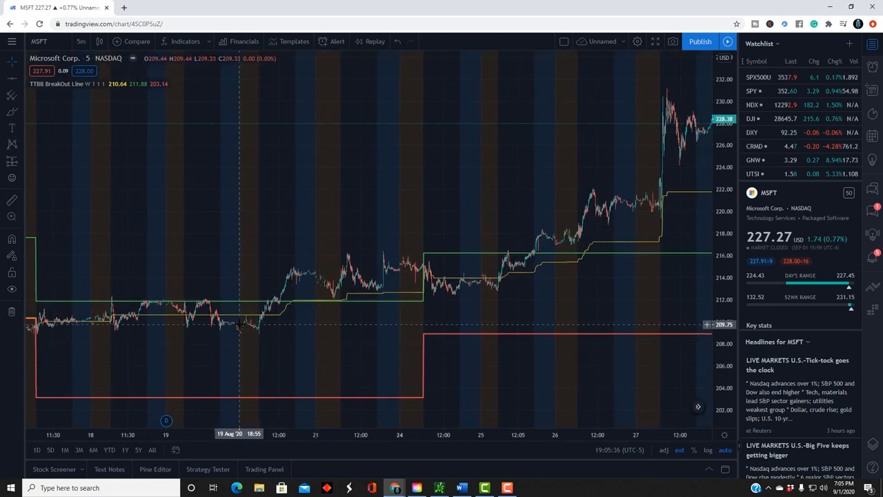
mouse_move(264, 317)
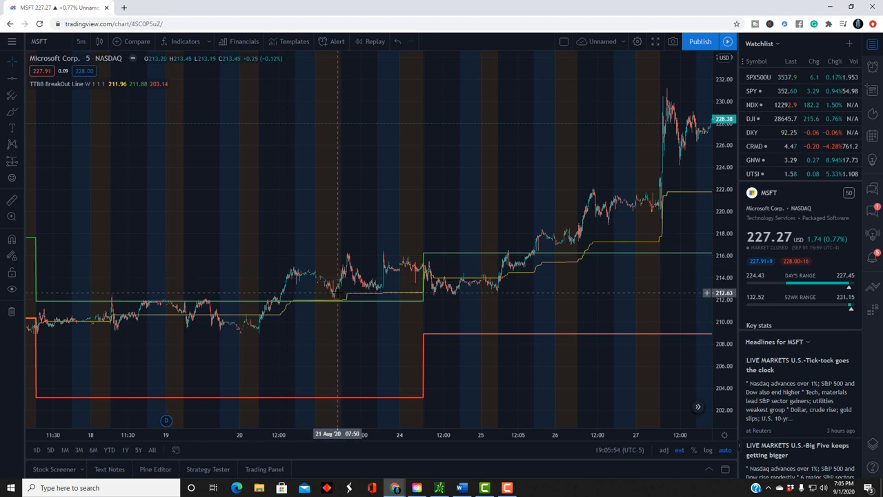
mouse_move(272, 301)
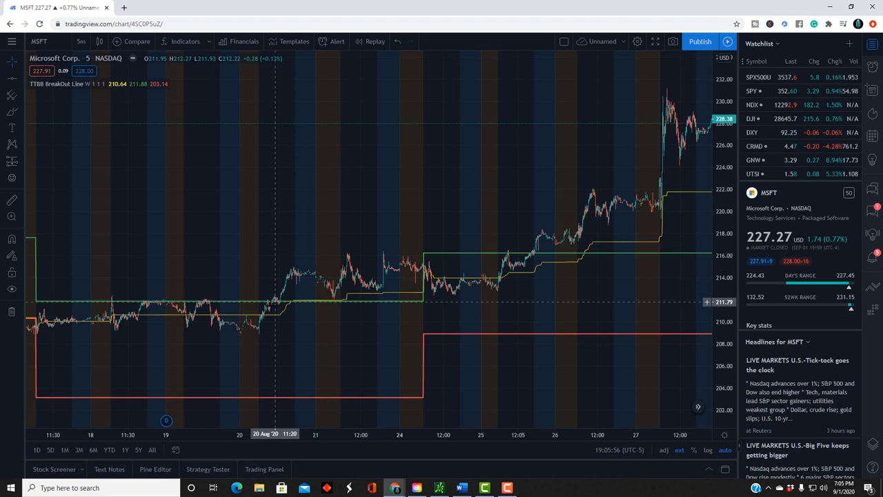
mouse_move(292, 275)
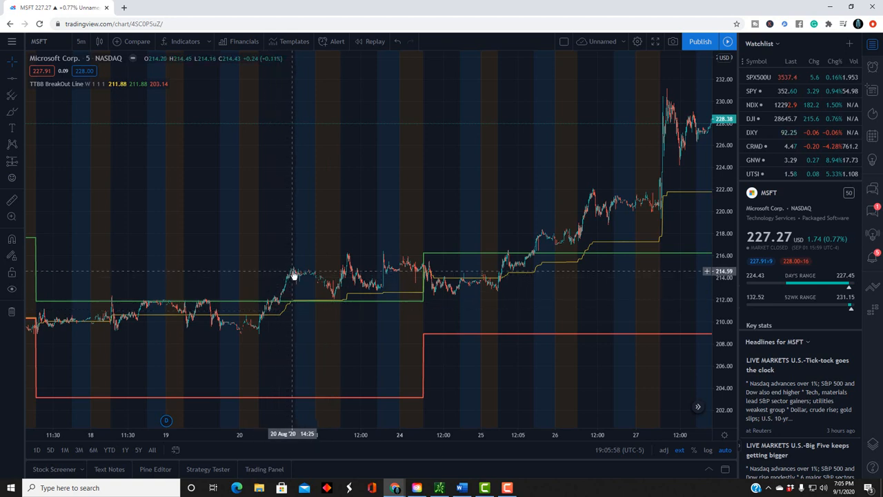
mouse_move(337, 303)
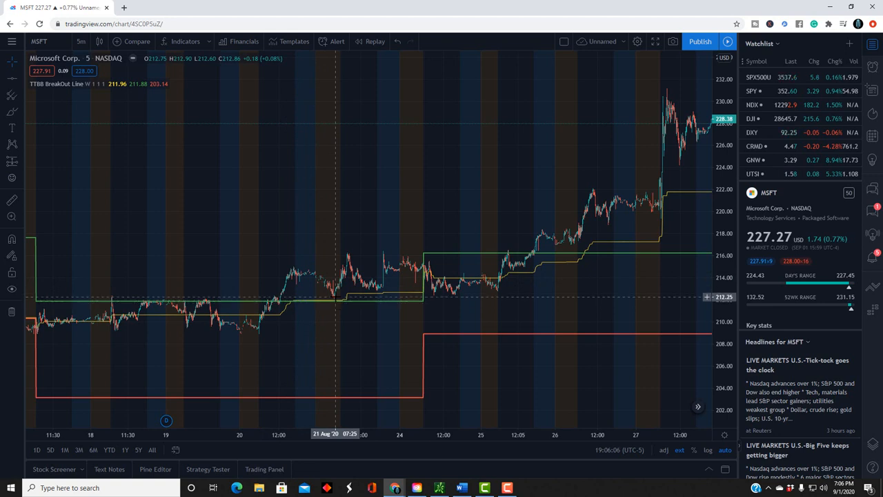
mouse_move(336, 305)
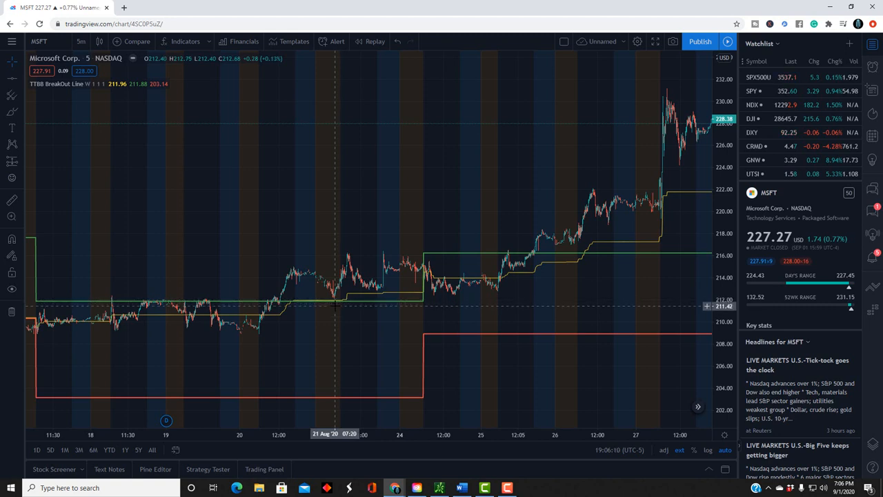
mouse_move(347, 304)
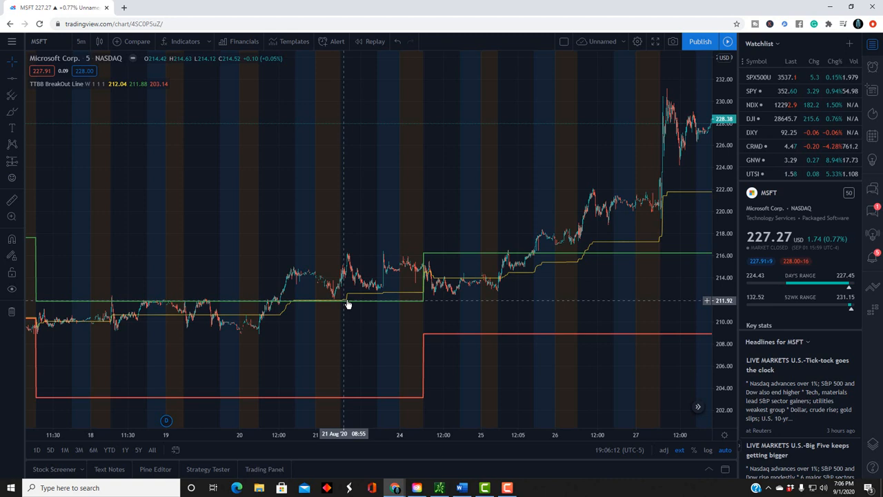
mouse_move(323, 310)
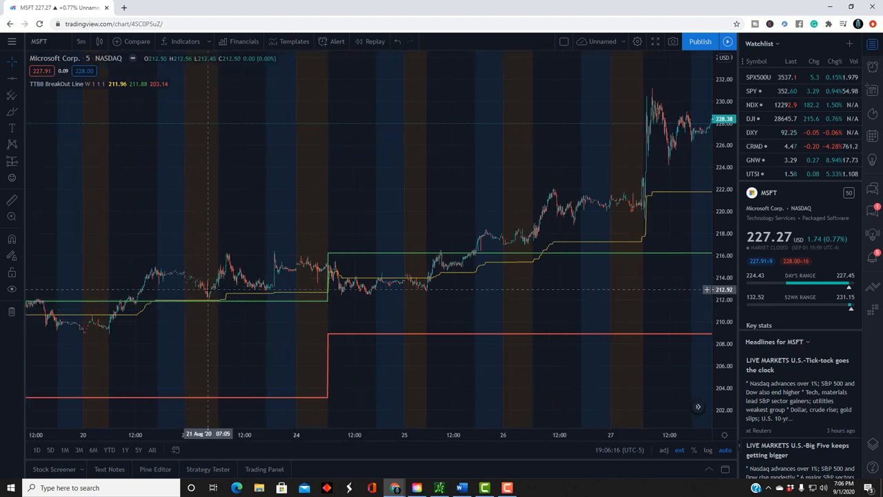
mouse_move(209, 300)
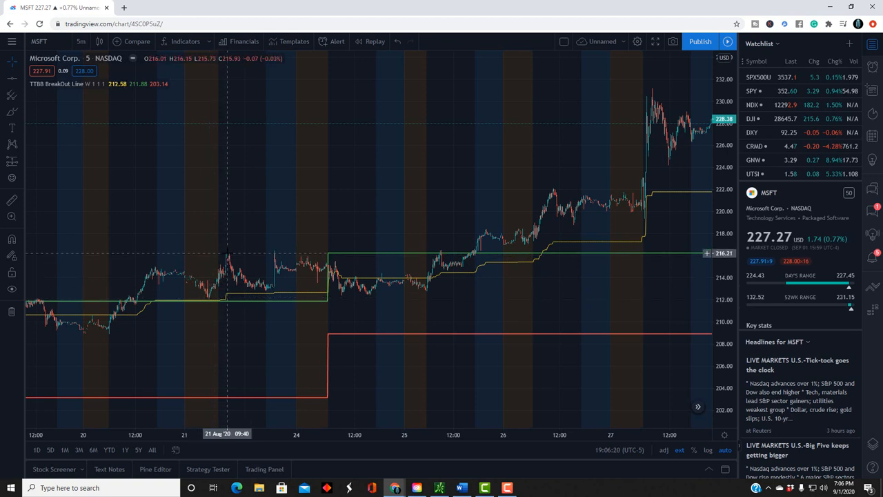
mouse_move(271, 291)
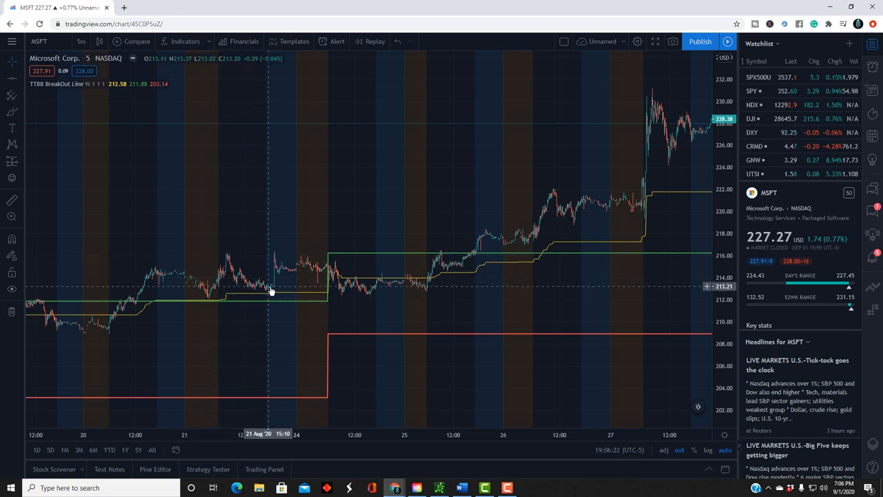
mouse_move(288, 275)
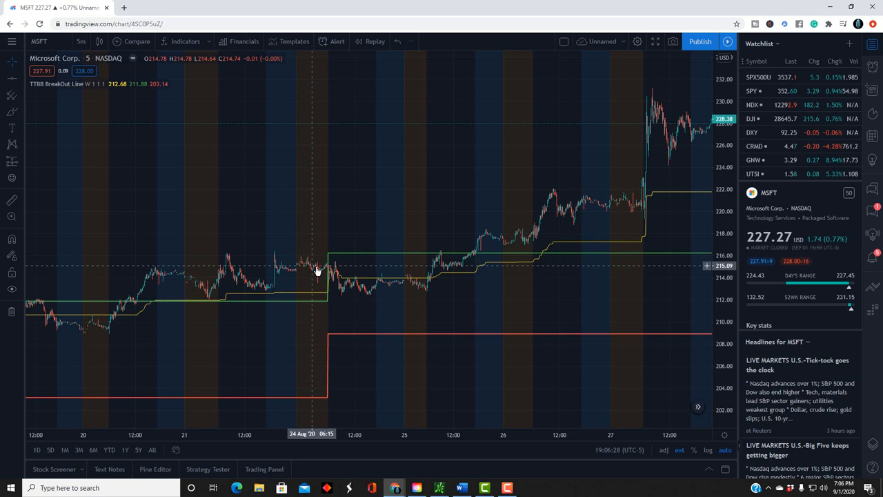
mouse_move(336, 287)
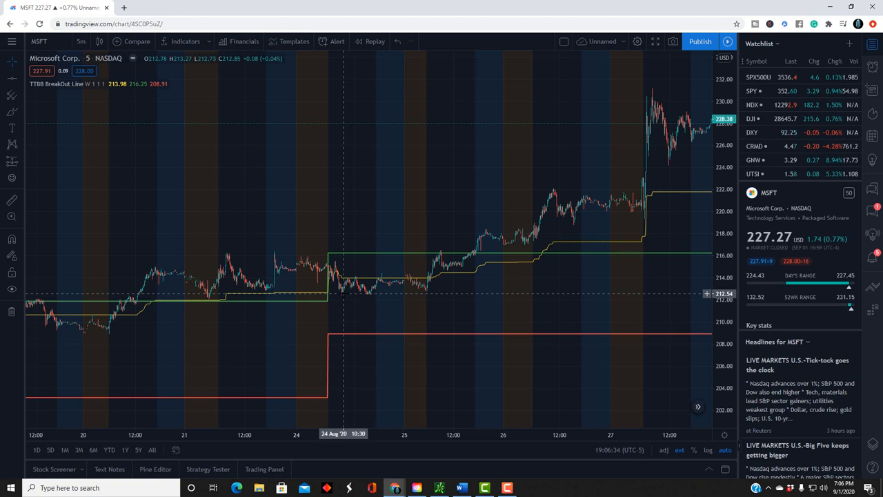
mouse_move(351, 294)
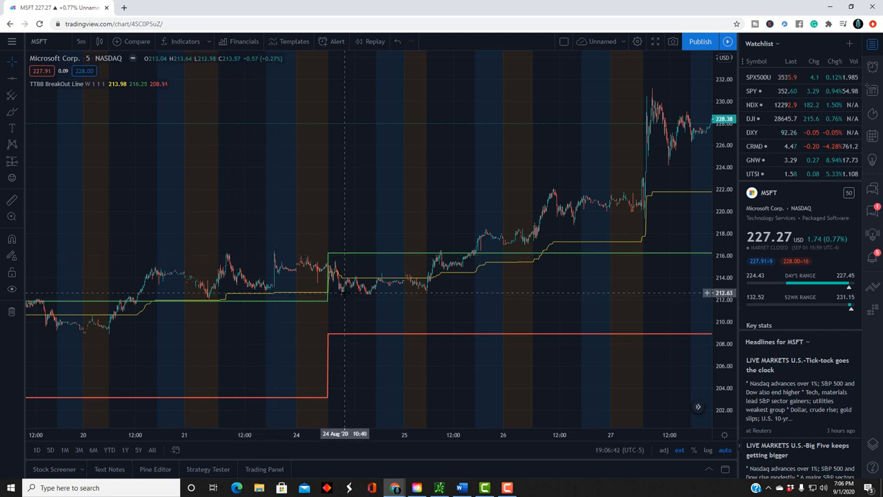
mouse_move(341, 293)
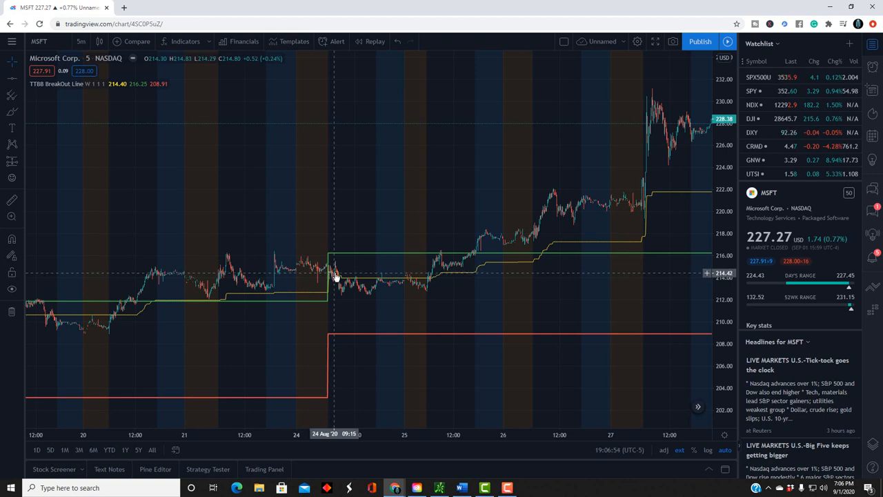
mouse_move(337, 271)
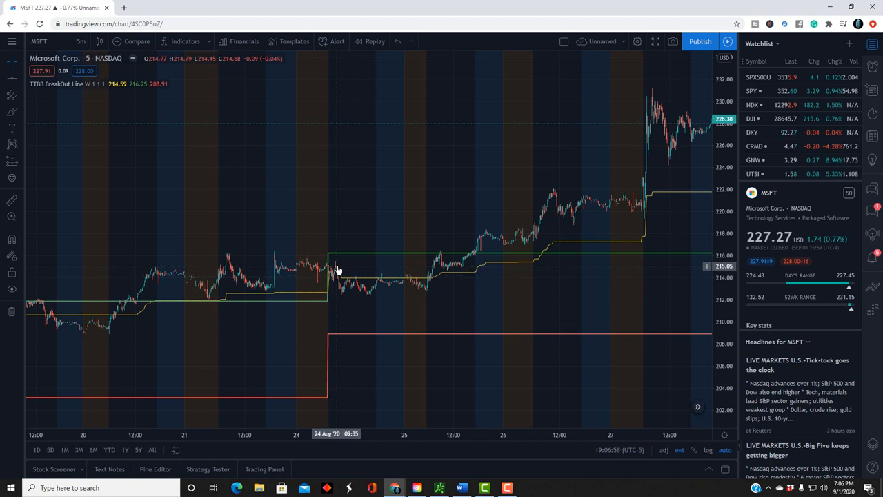
mouse_move(379, 283)
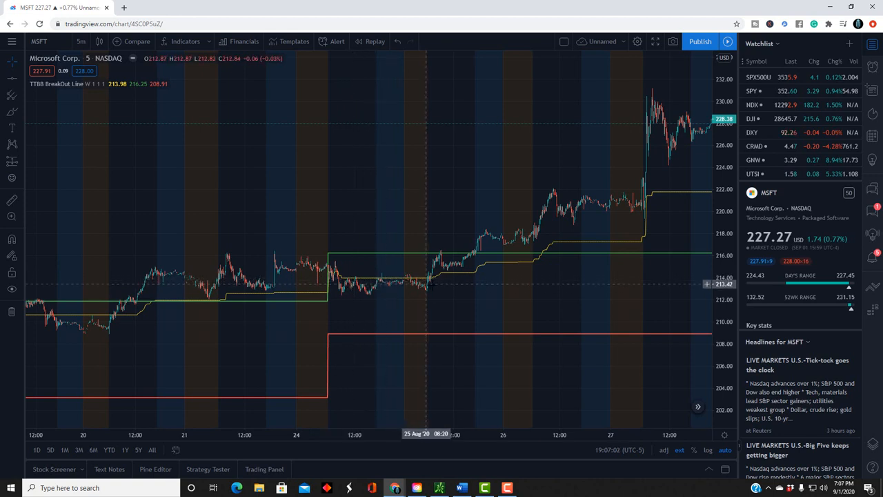
mouse_move(412, 287)
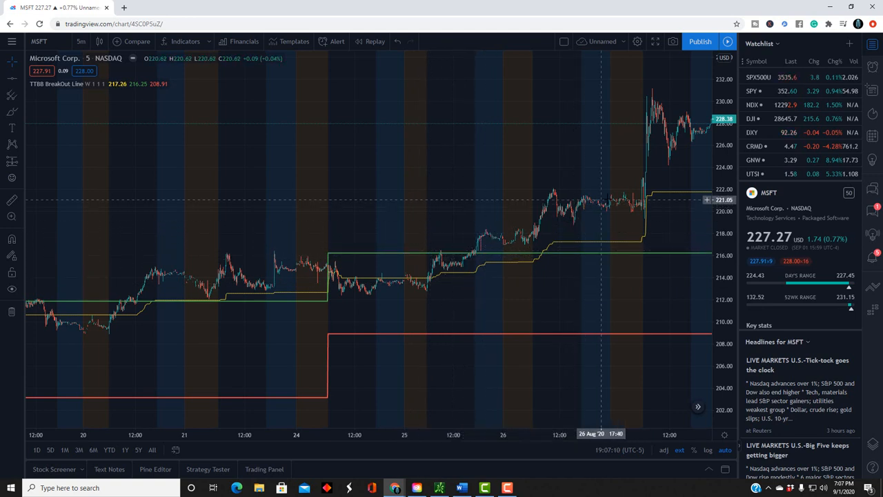
mouse_move(612, 343)
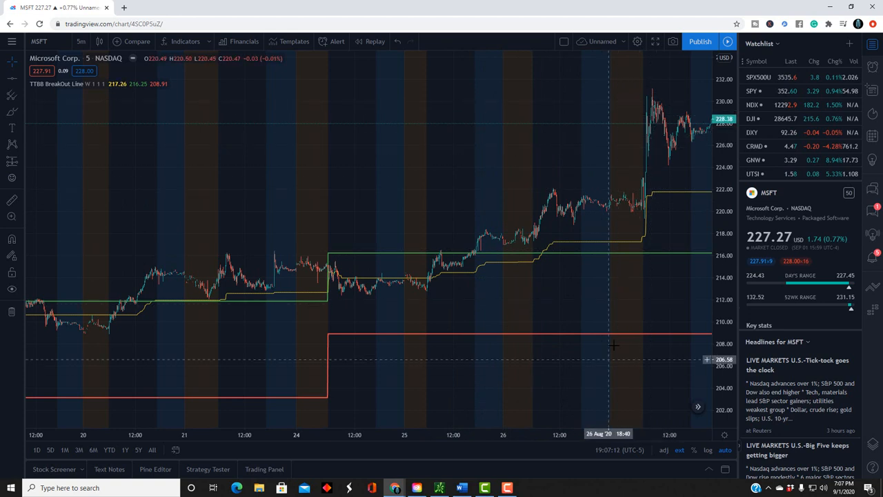
drag(611, 345, 386, 329)
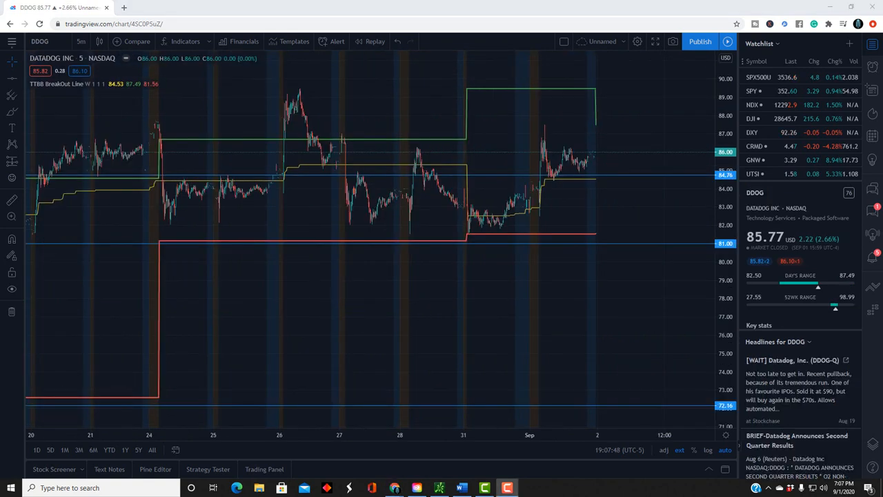
mouse_move(314, 290)
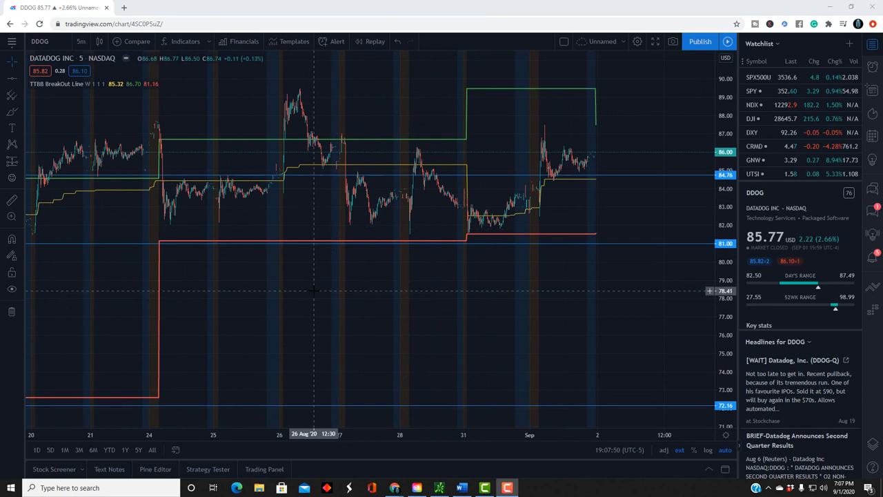
mouse_move(308, 135)
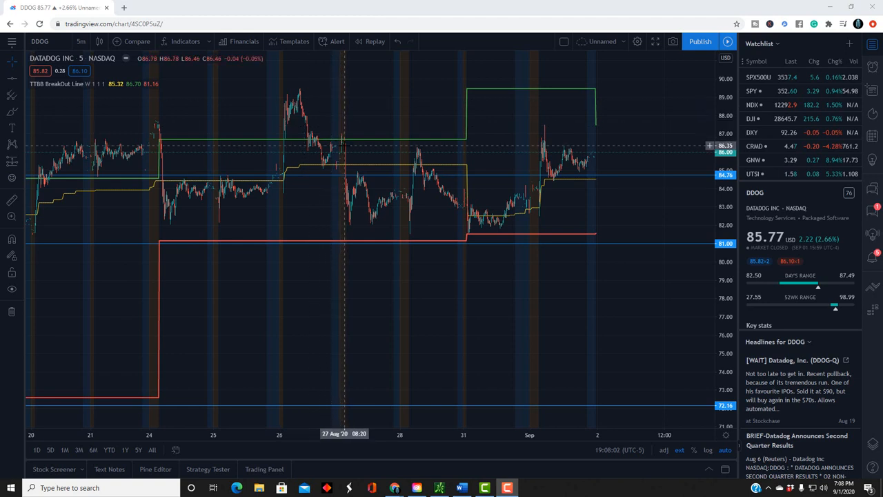
mouse_move(347, 159)
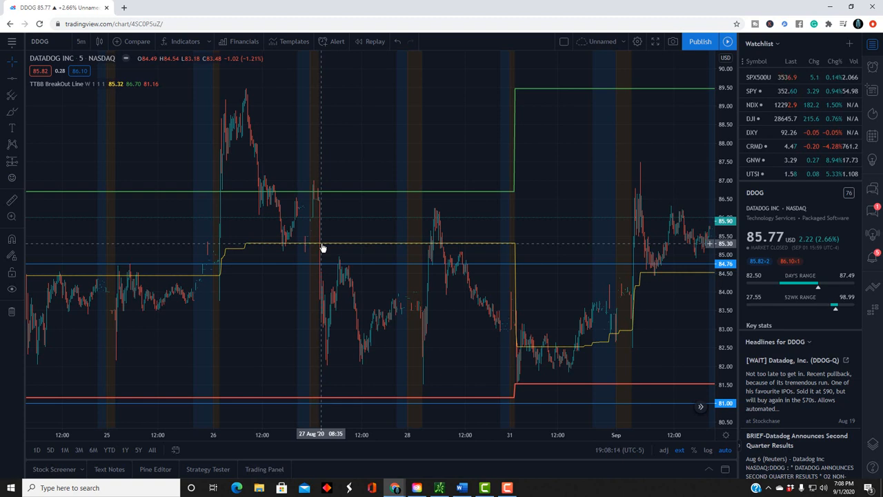
mouse_move(320, 255)
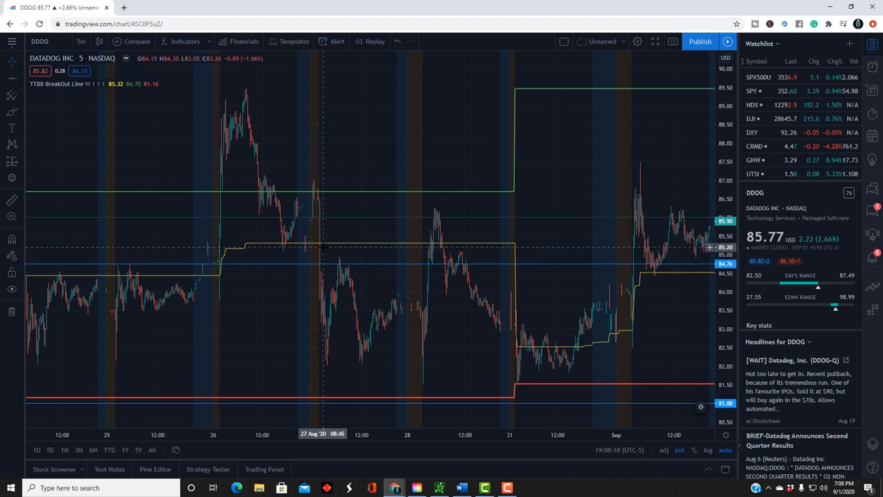
mouse_move(332, 311)
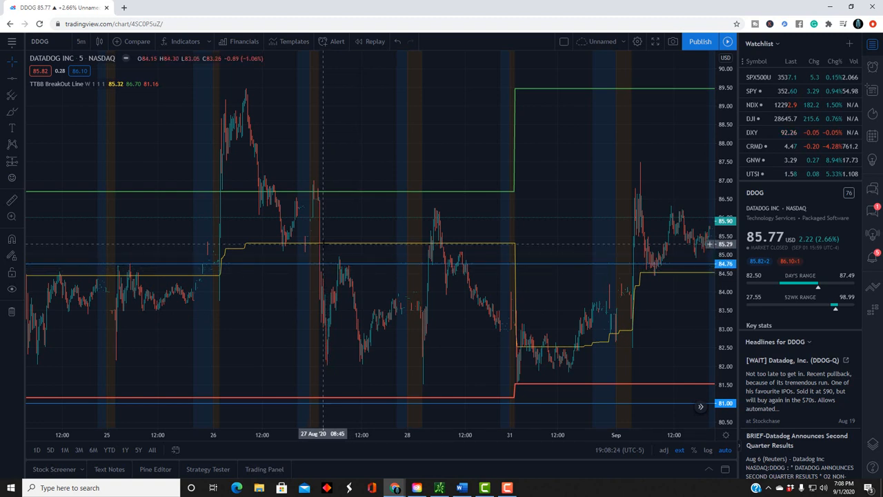
mouse_move(325, 360)
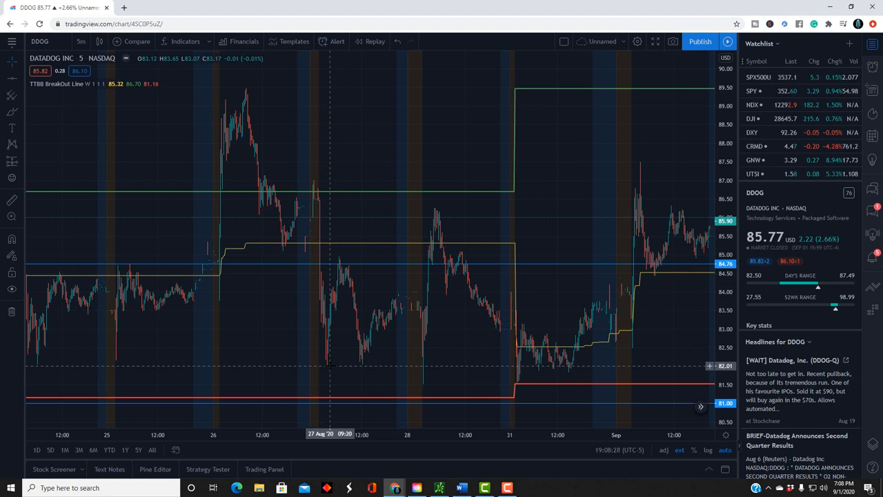
mouse_move(339, 263)
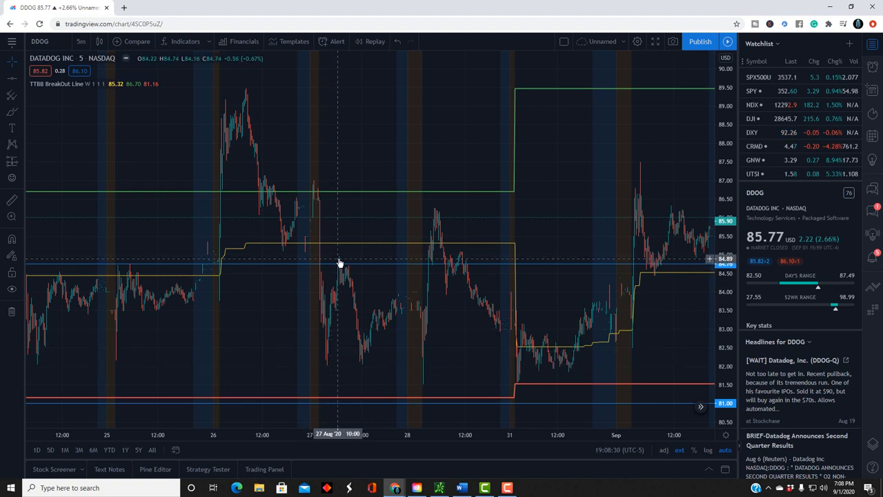
mouse_move(397, 310)
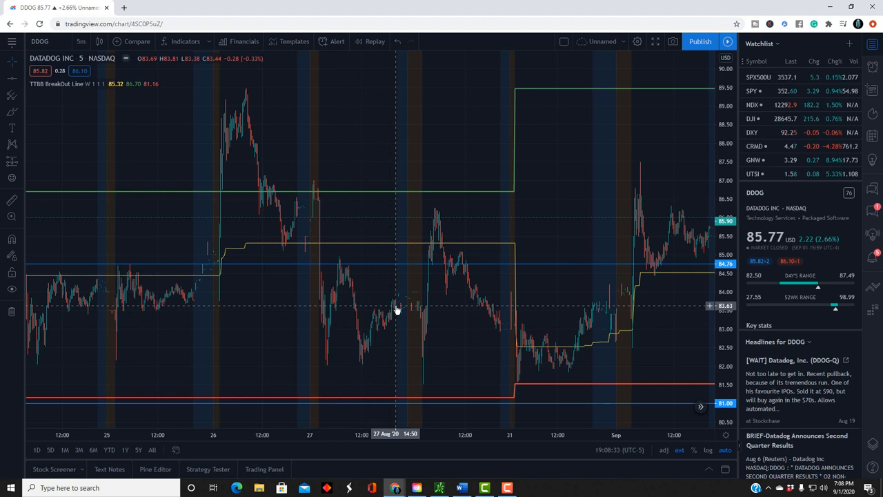
mouse_move(428, 312)
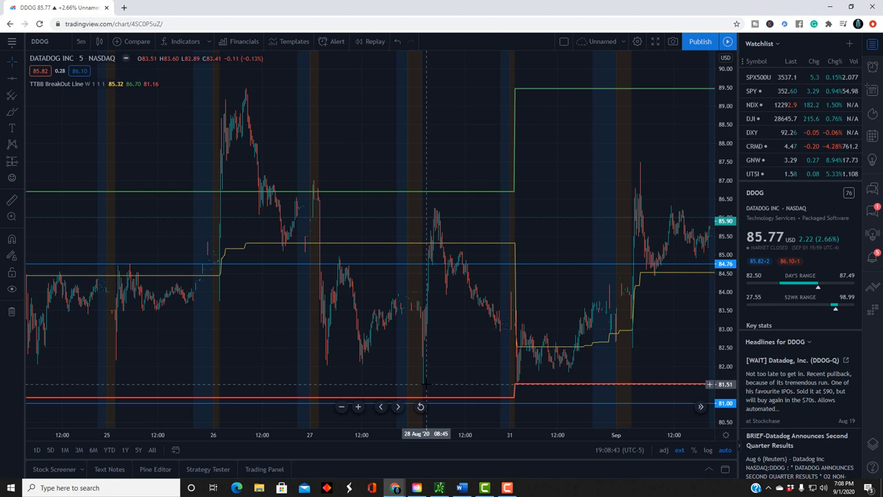
mouse_move(449, 336)
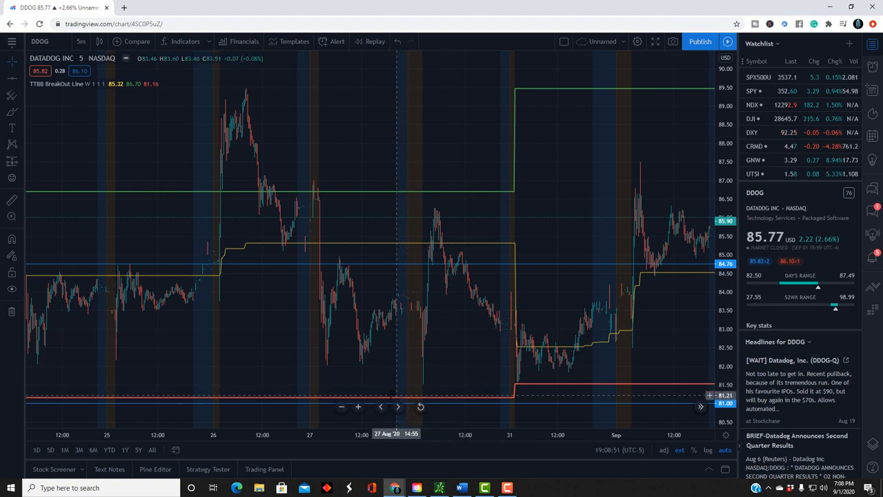
mouse_move(321, 402)
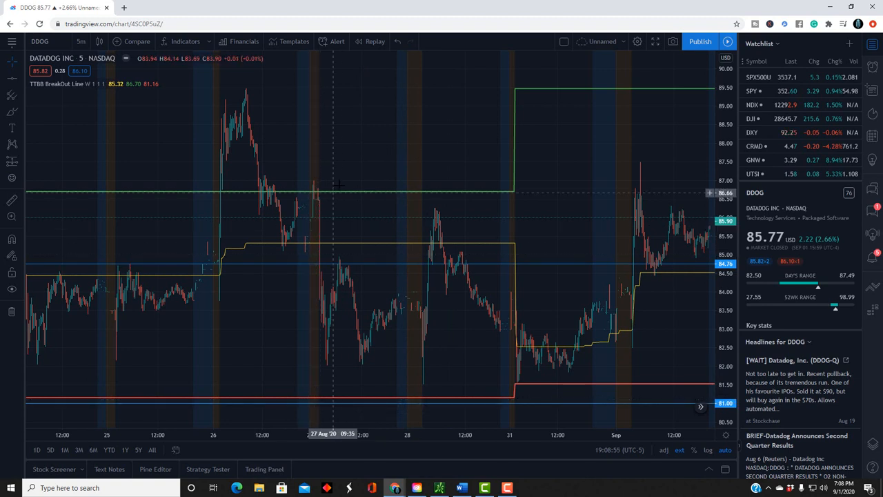
mouse_move(341, 195)
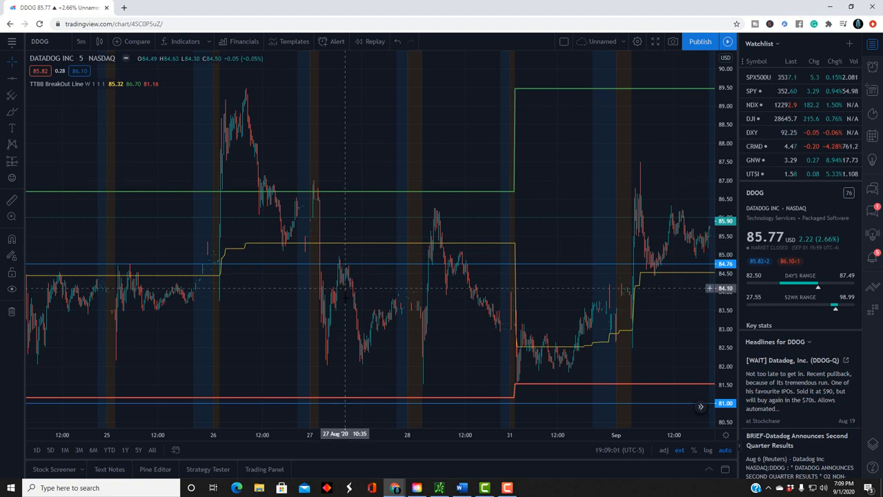
mouse_move(422, 353)
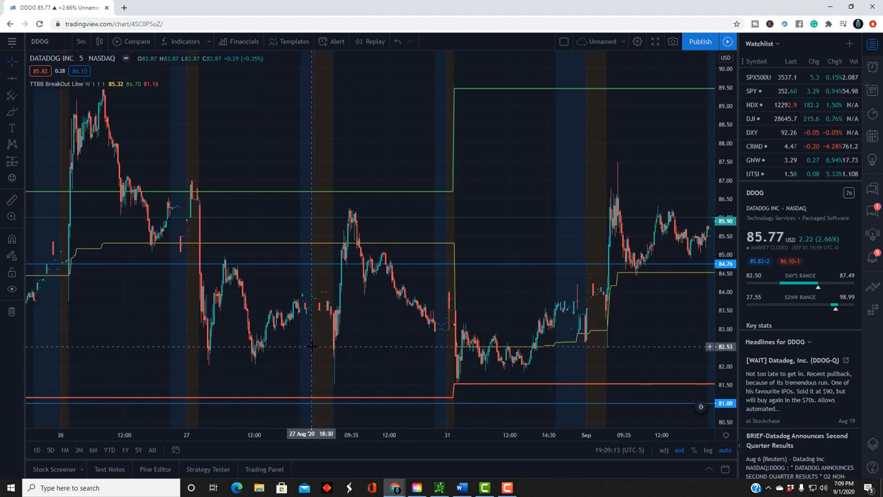
mouse_move(224, 247)
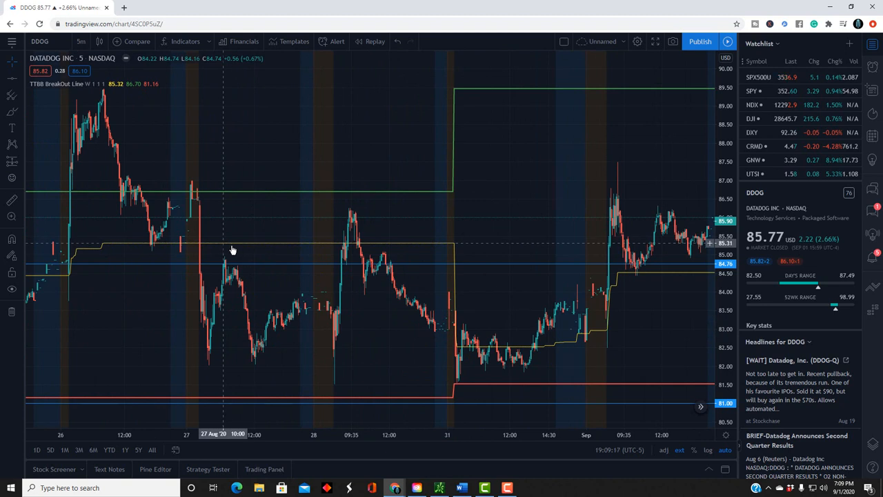
mouse_move(314, 300)
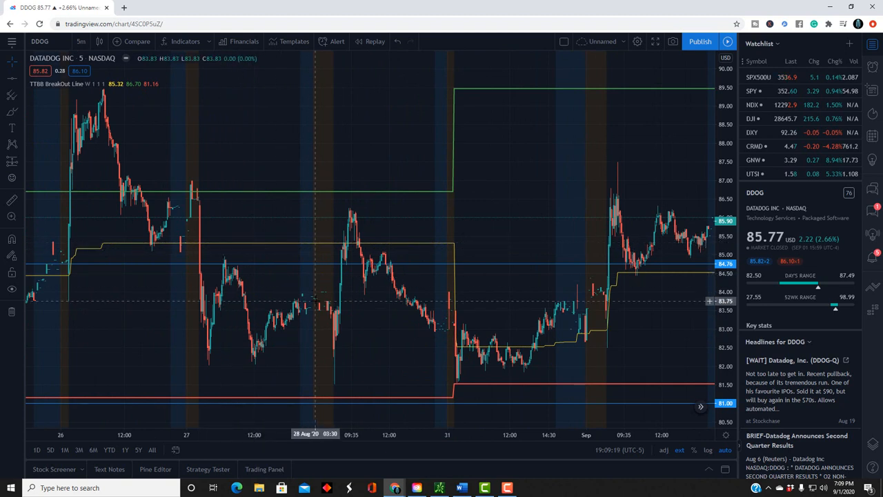